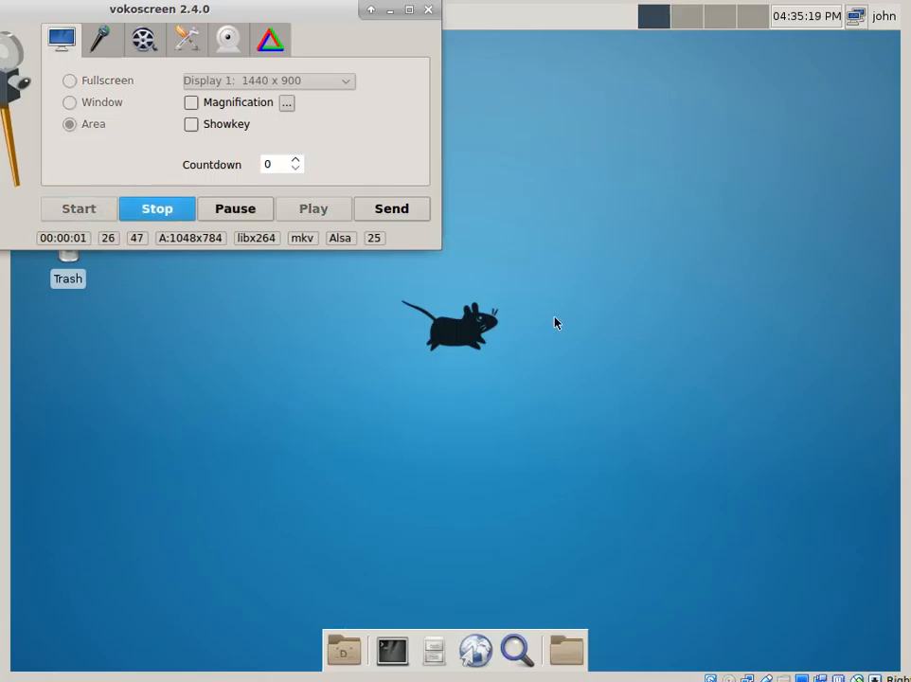
mouse_move(388, 28)
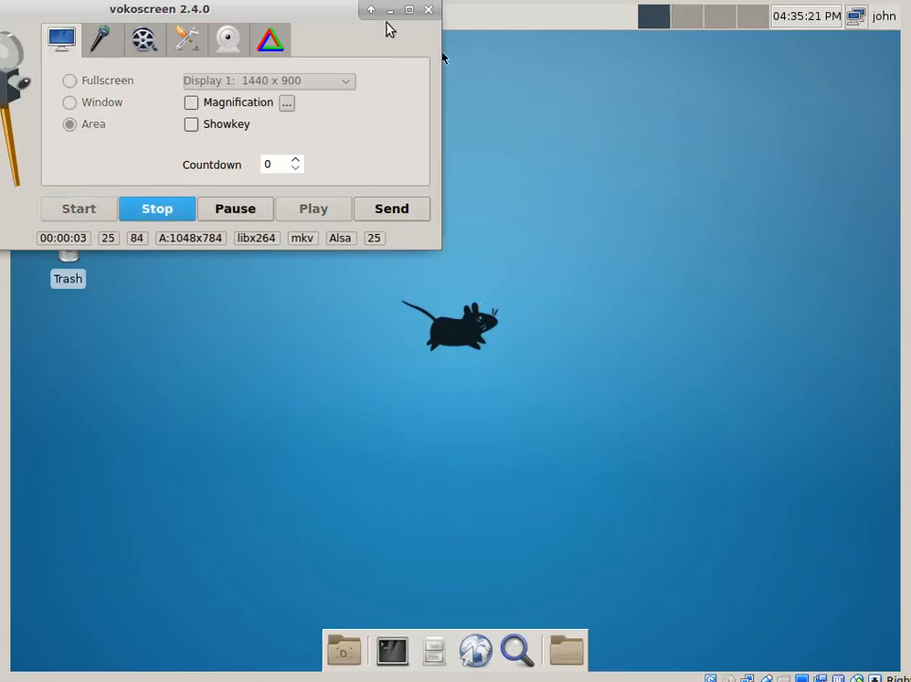
- Minimize the vokoscreen recorder window so only the bare Xfce desktop remains visible
left_click(428, 9)
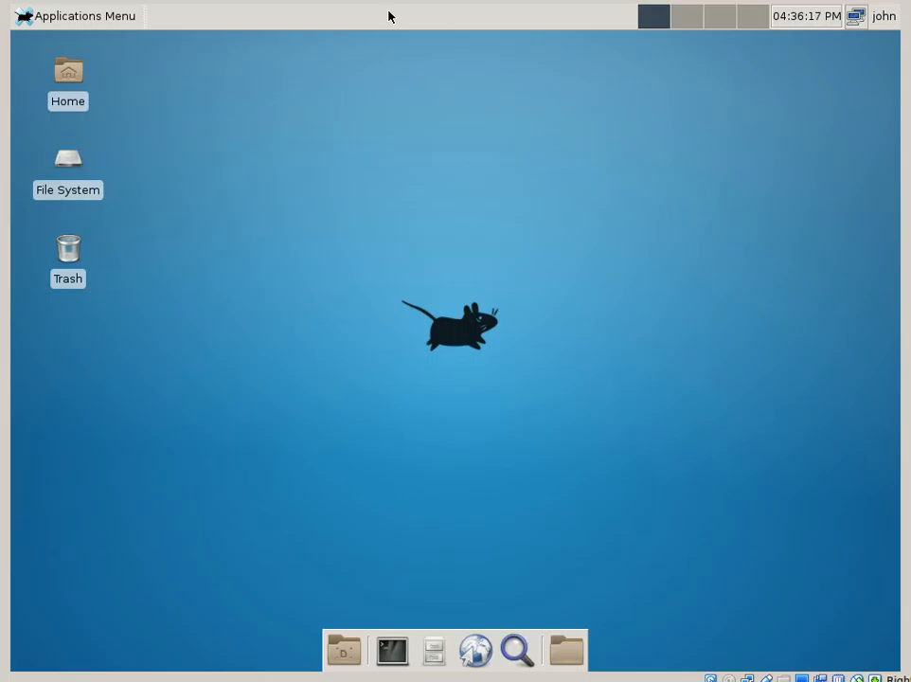
mouse_move(437, 80)
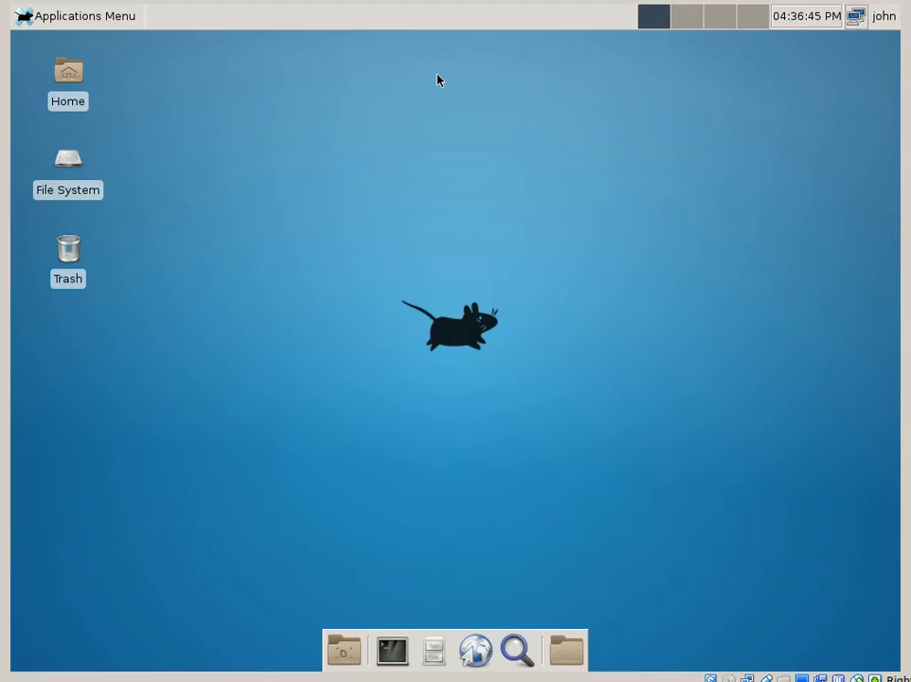
mouse_move(341, 200)
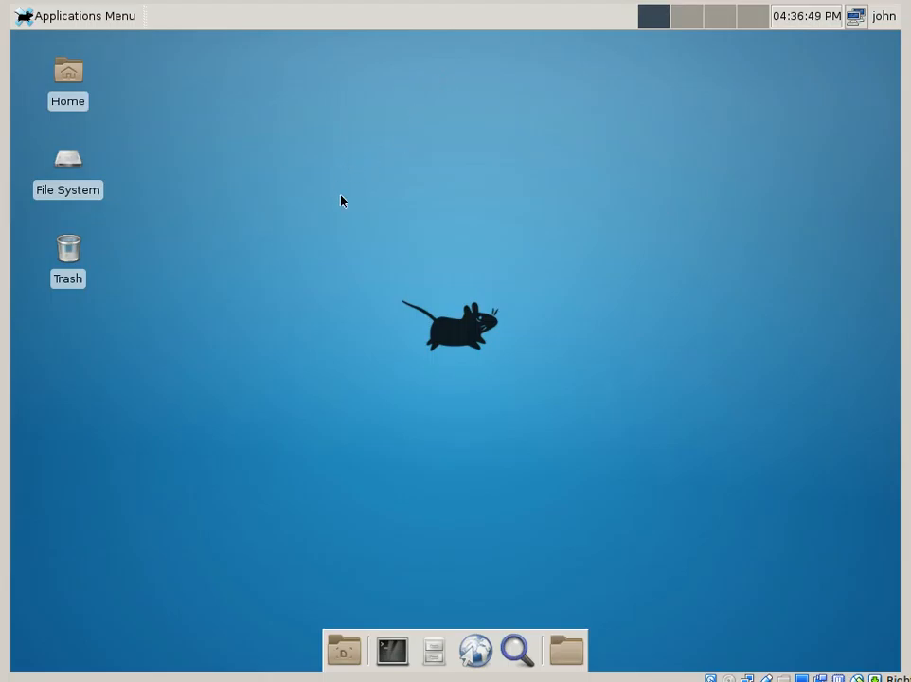
mouse_move(299, 199)
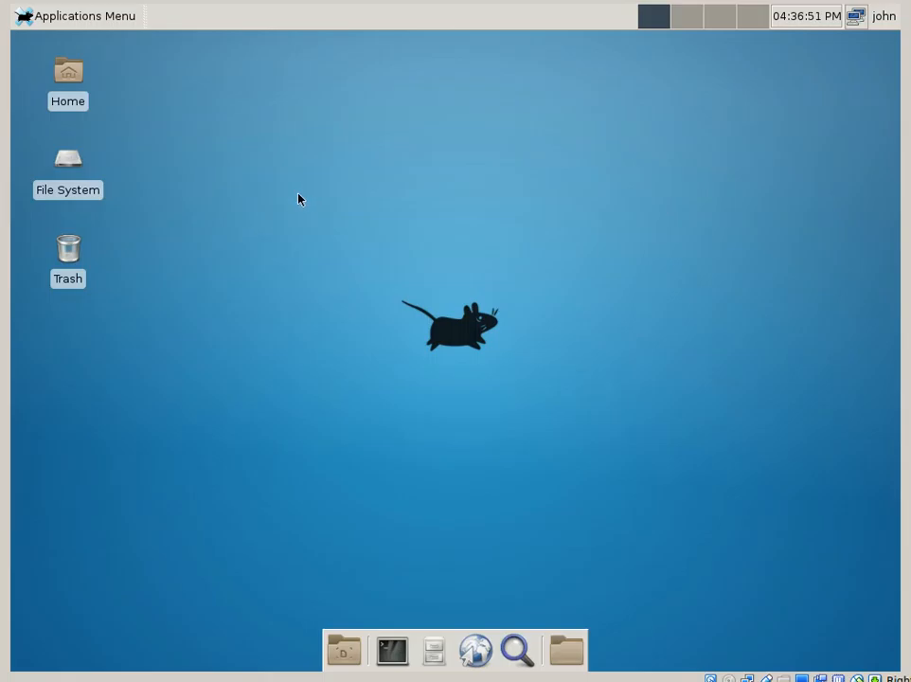
mouse_move(255, 142)
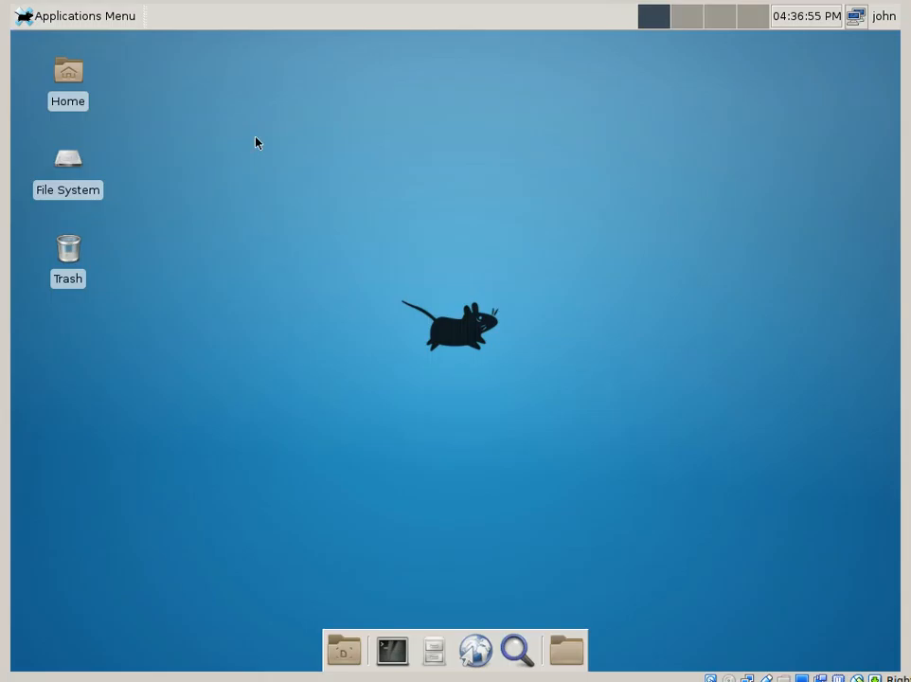
mouse_move(350, 169)
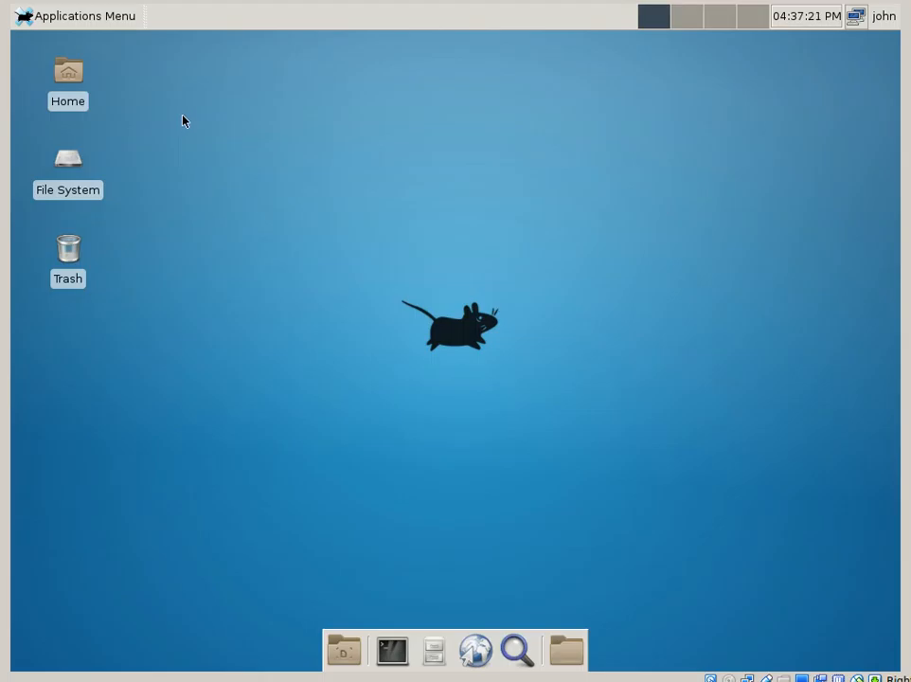
mouse_move(218, 133)
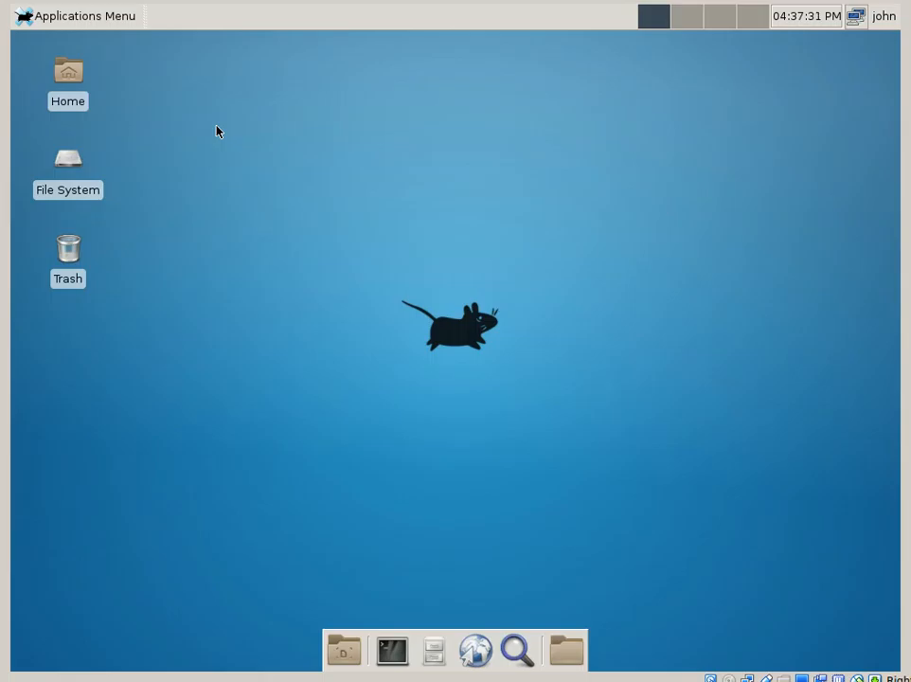
mouse_move(331, 298)
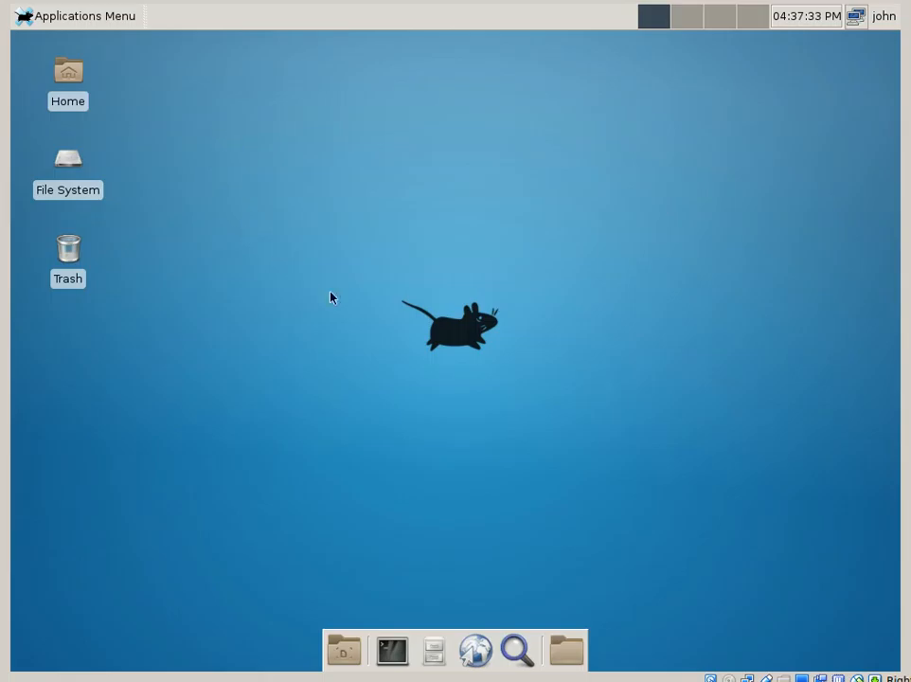
mouse_move(368, 299)
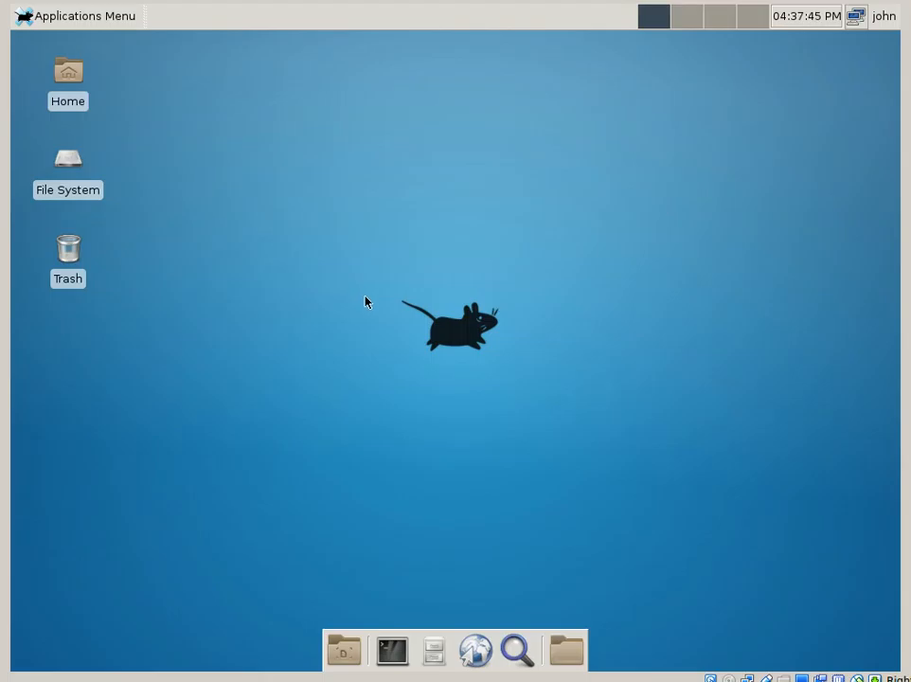
mouse_move(118, 106)
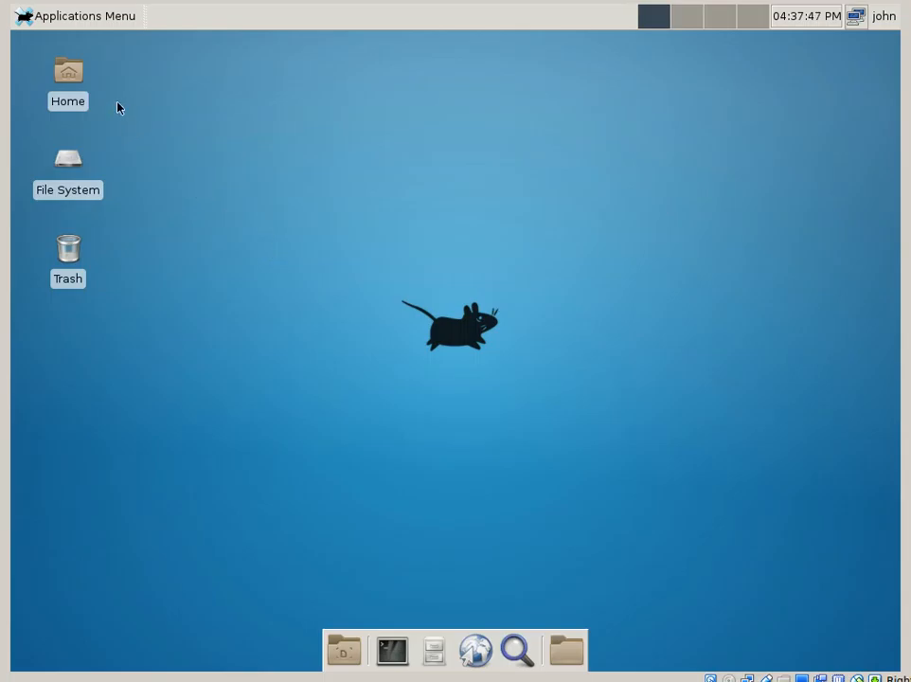
mouse_move(297, 117)
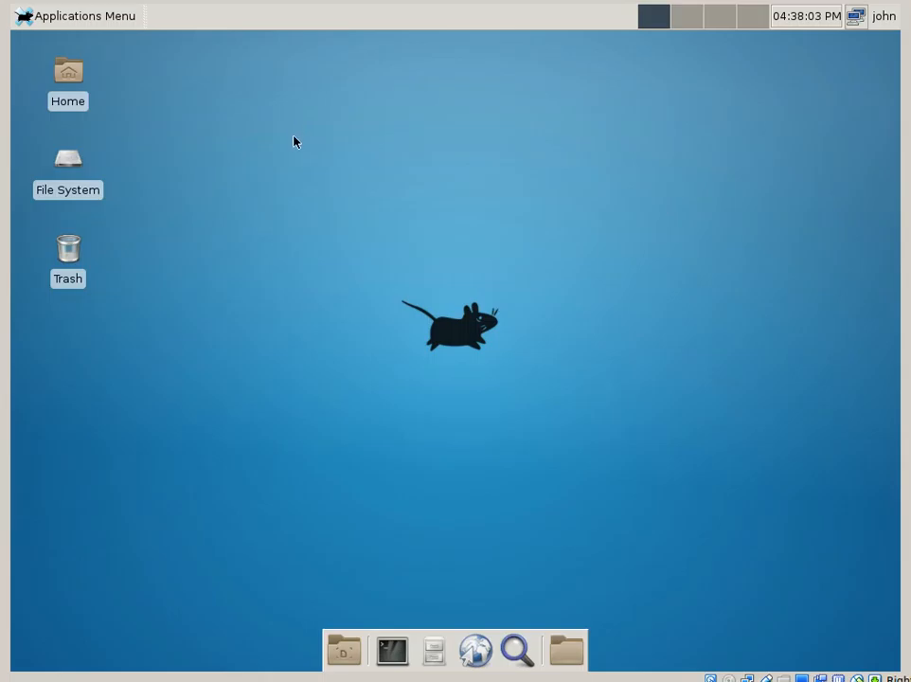
mouse_move(262, 176)
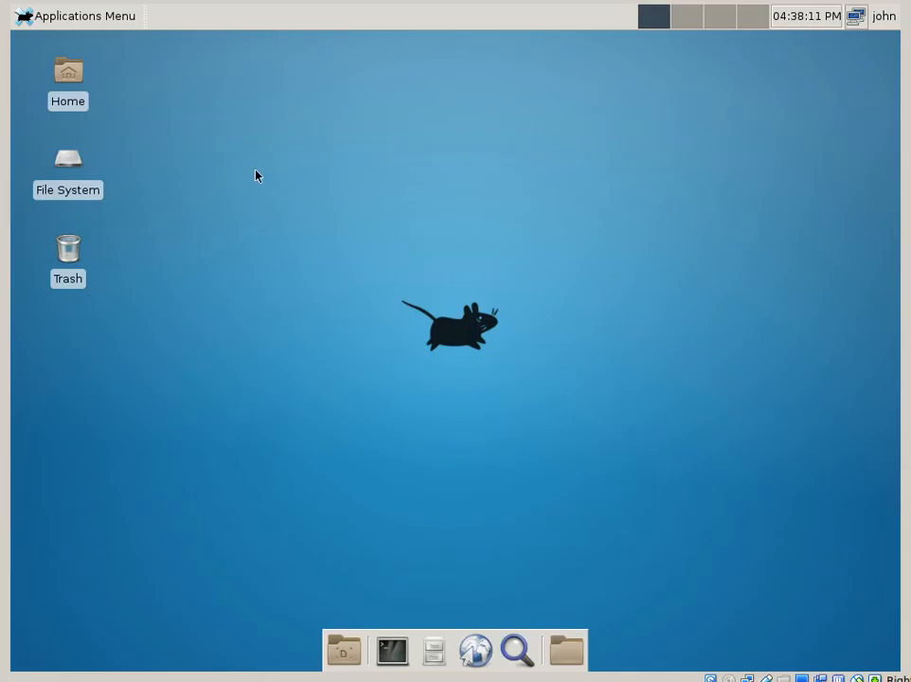
mouse_move(464, 159)
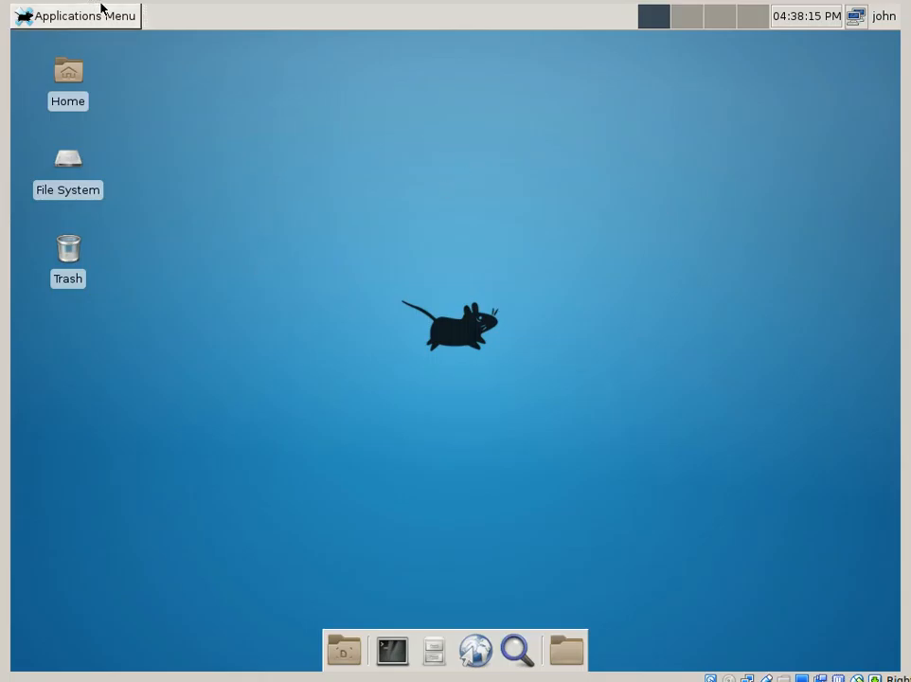
mouse_move(138, 231)
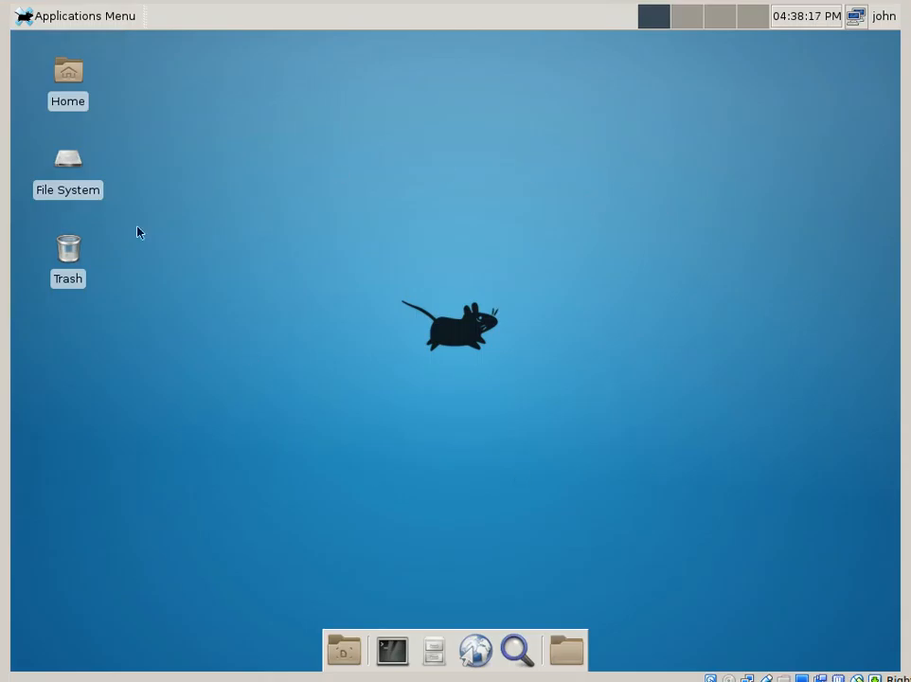
left_click(76, 15)
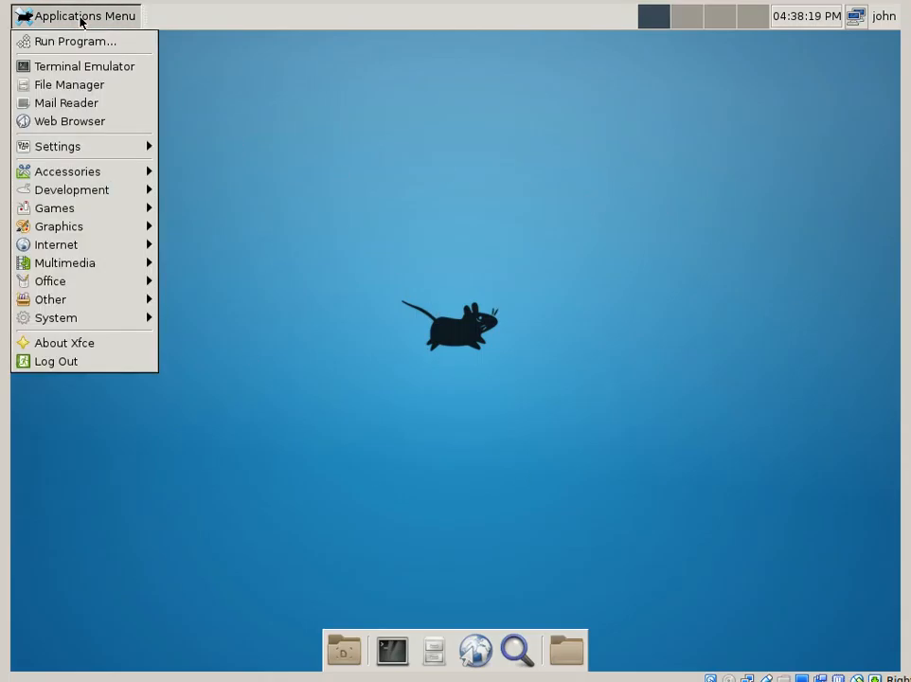
mouse_move(65, 262)
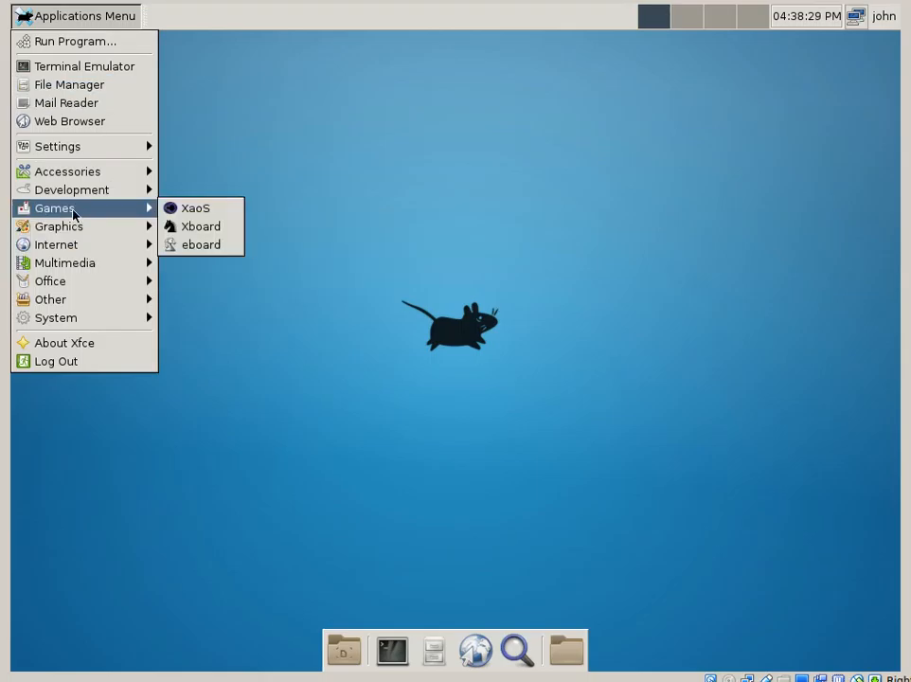
mouse_move(68, 171)
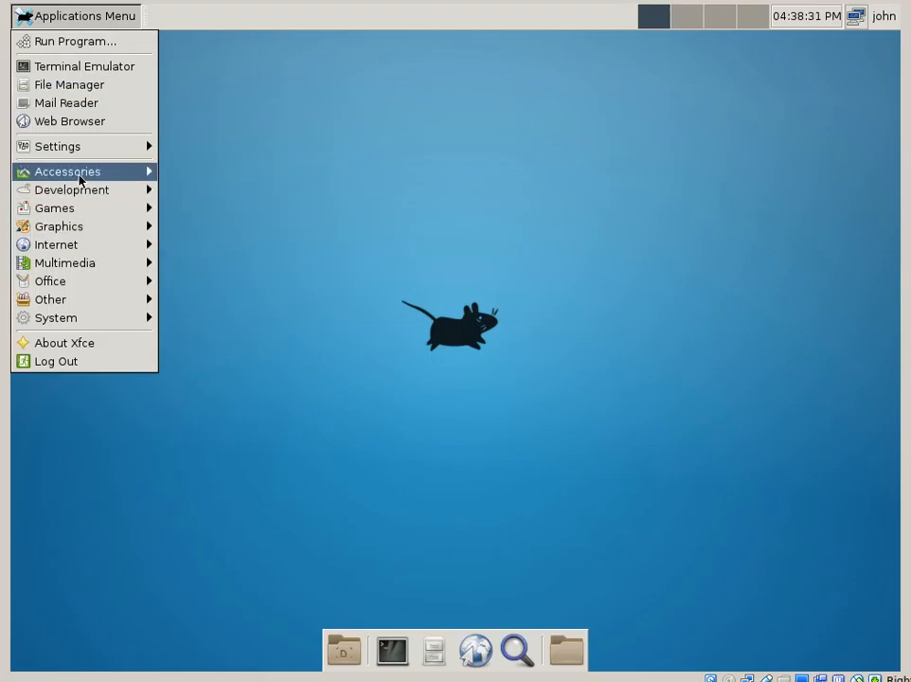
left_click(397, 106)
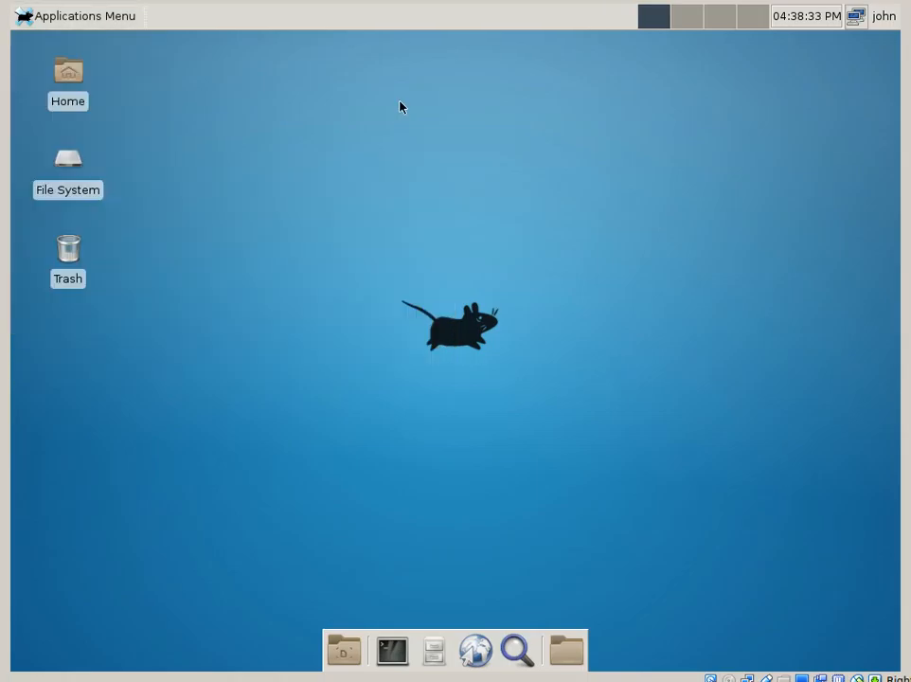
mouse_move(318, 34)
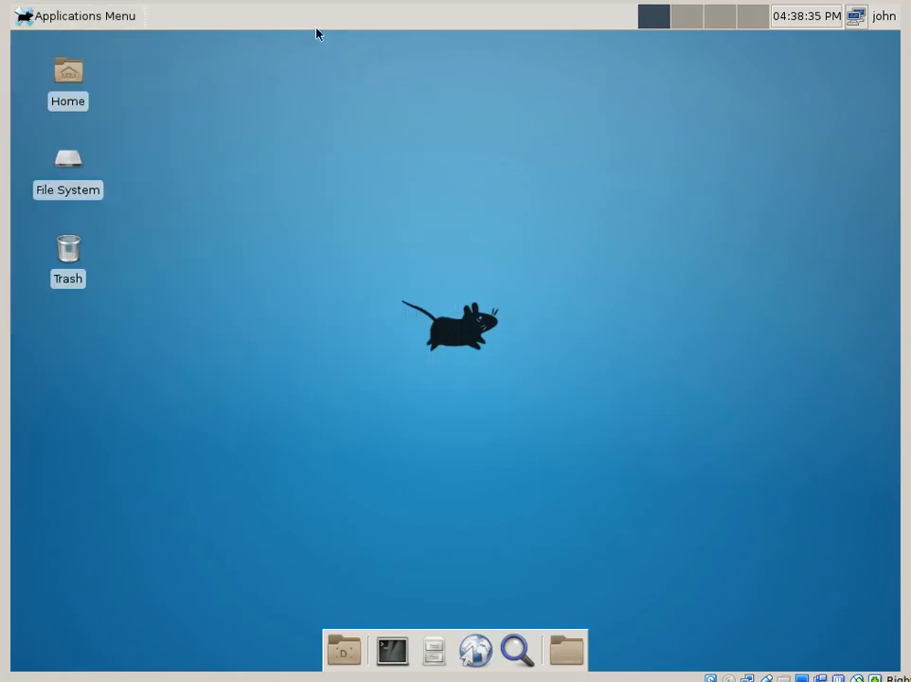